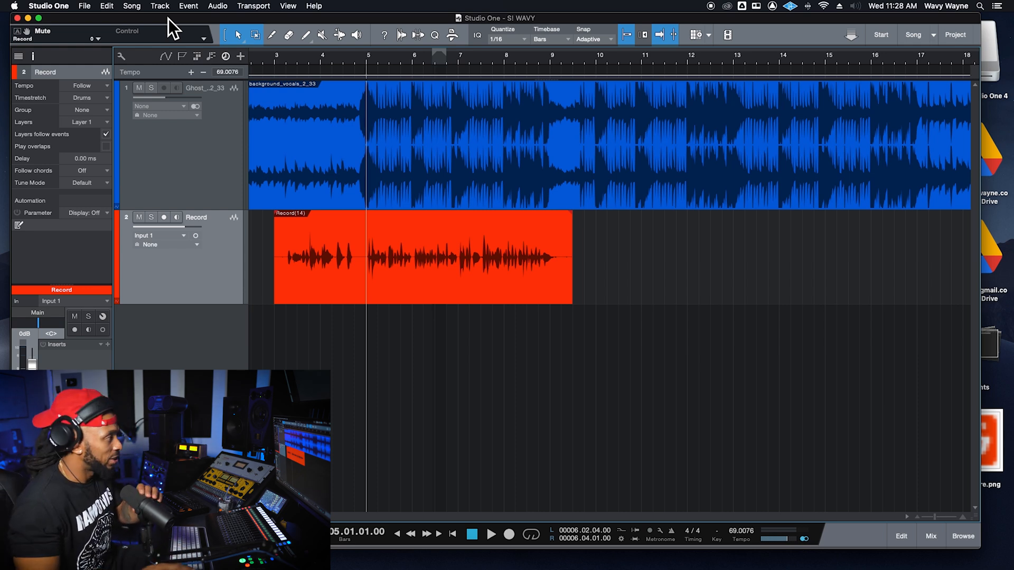
mouse_move(361, 247)
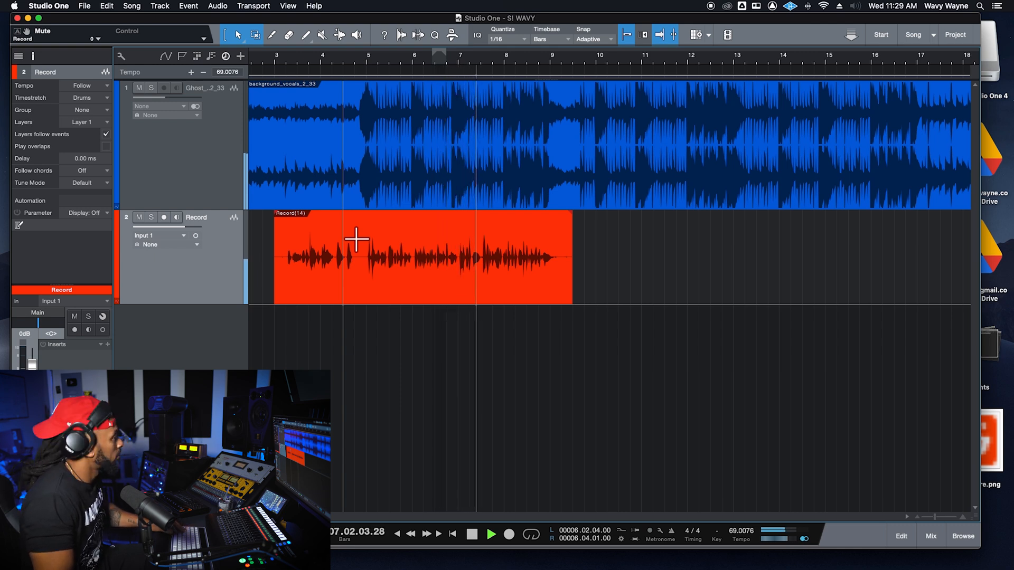
Step: Show the mixer console below the arrangement and rename track 1 to Beat
click(490, 535)
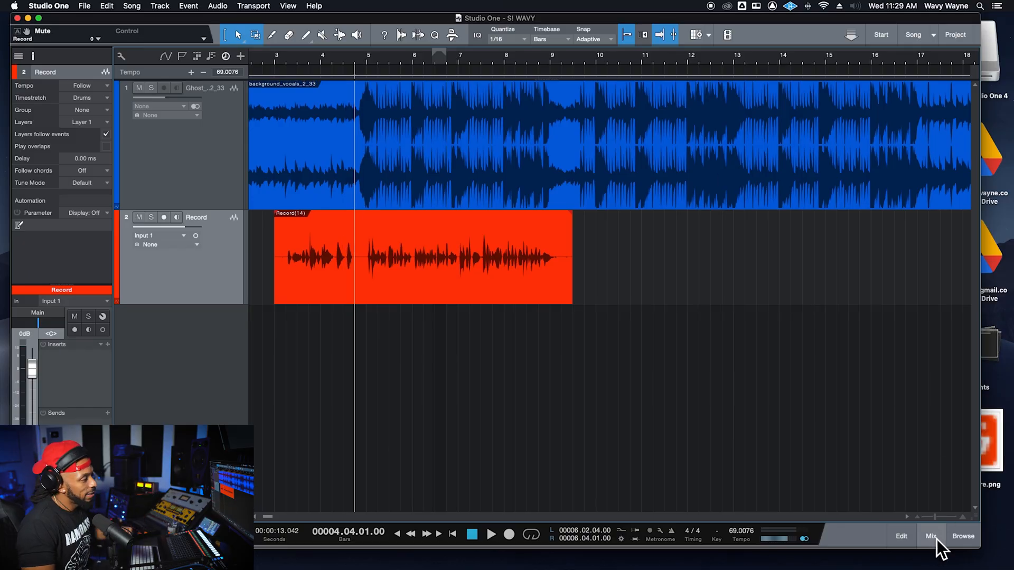
click(930, 536)
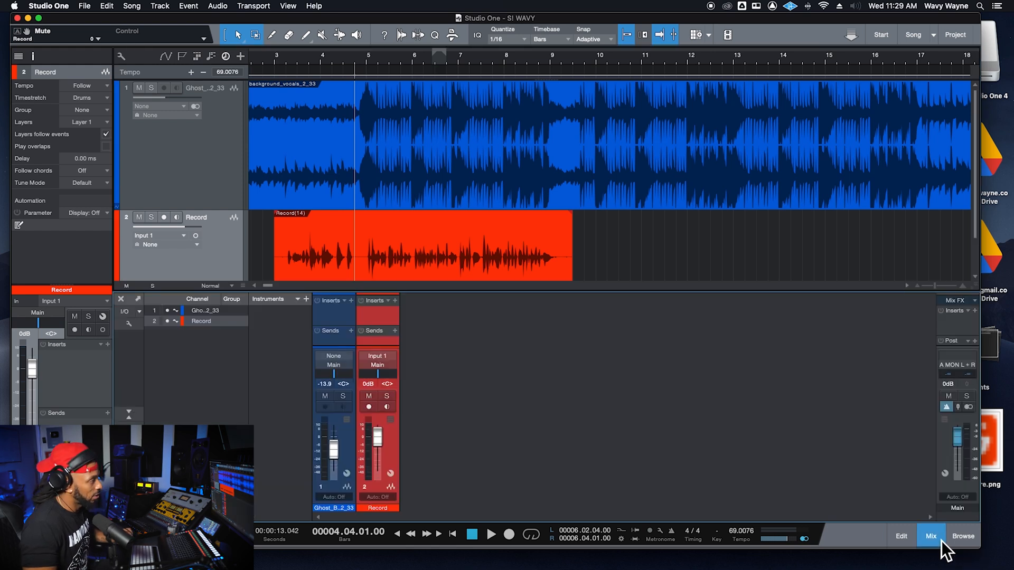
mouse_move(543, 310)
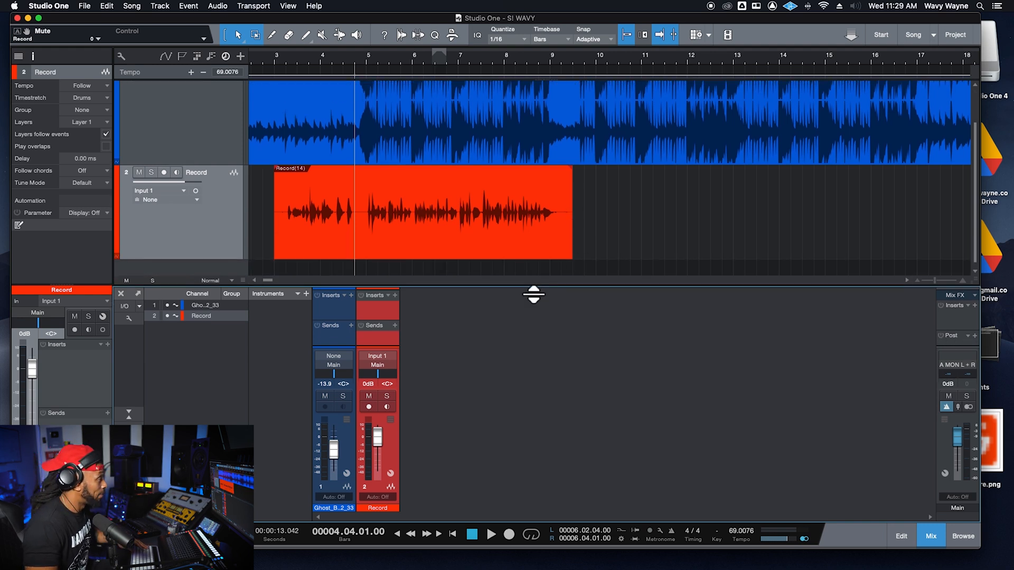
mouse_move(495, 291)
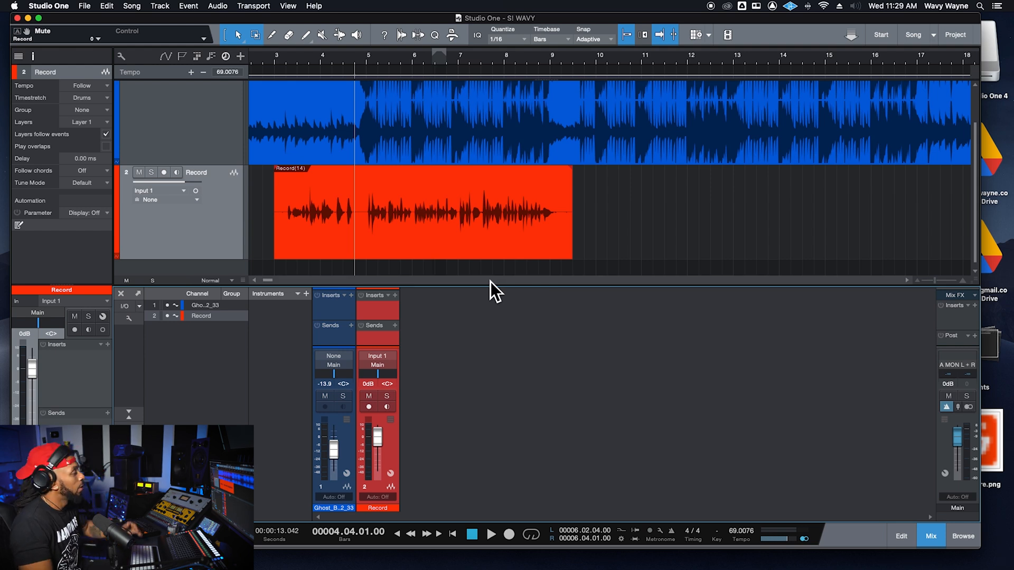
mouse_move(420, 139)
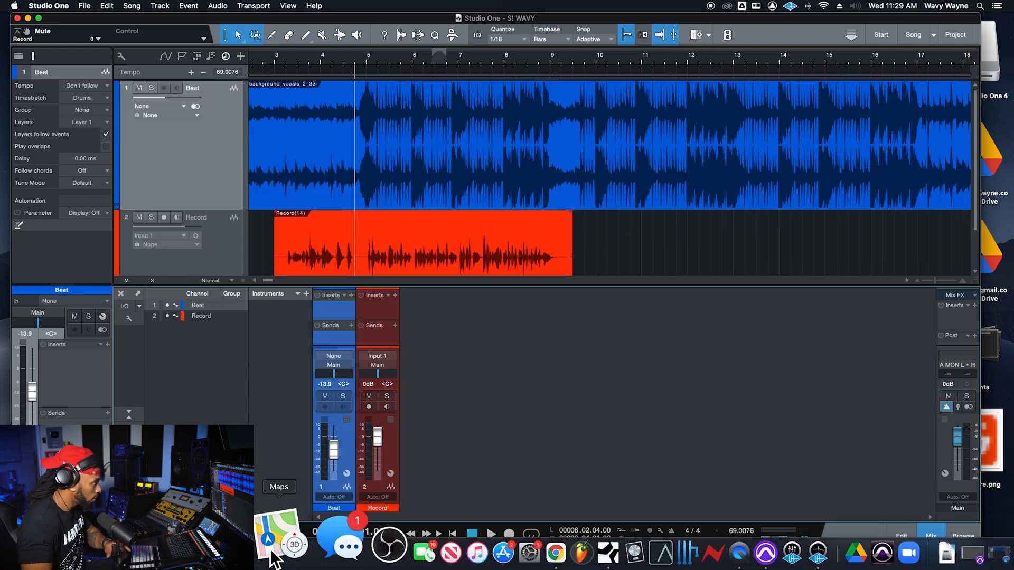
click(376, 507)
text(Vocal)
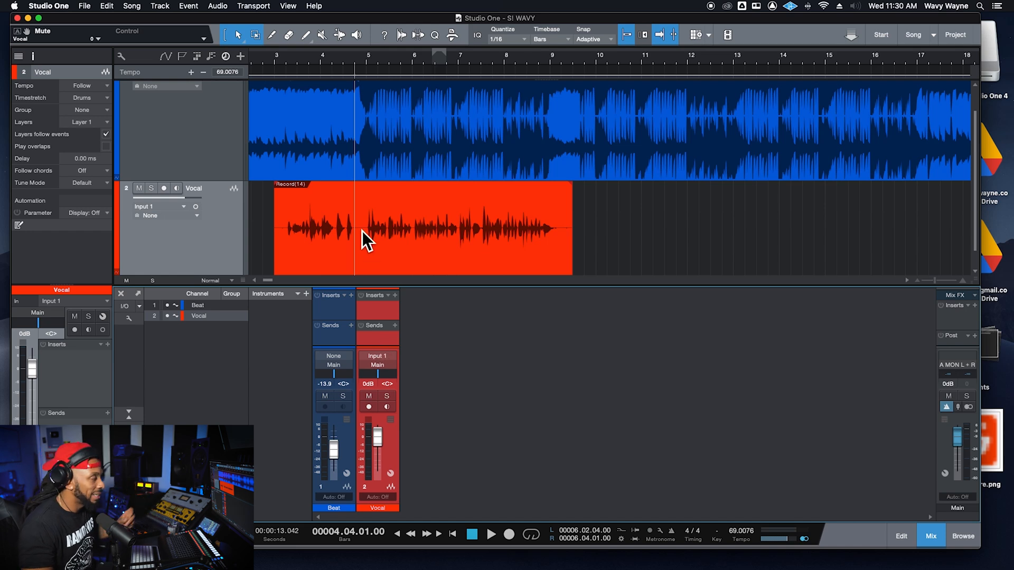
mouse_move(385, 349)
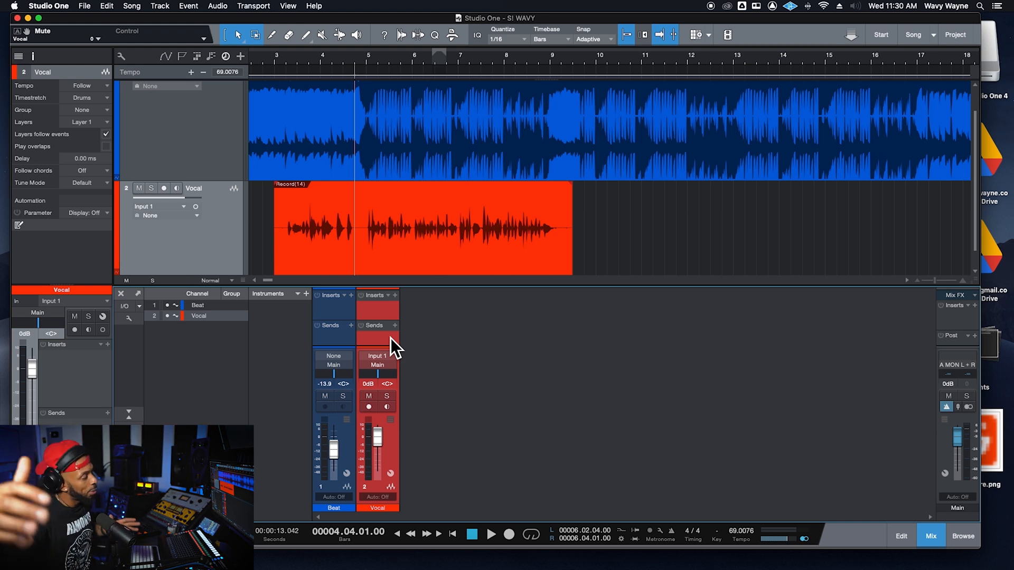
mouse_move(396, 351)
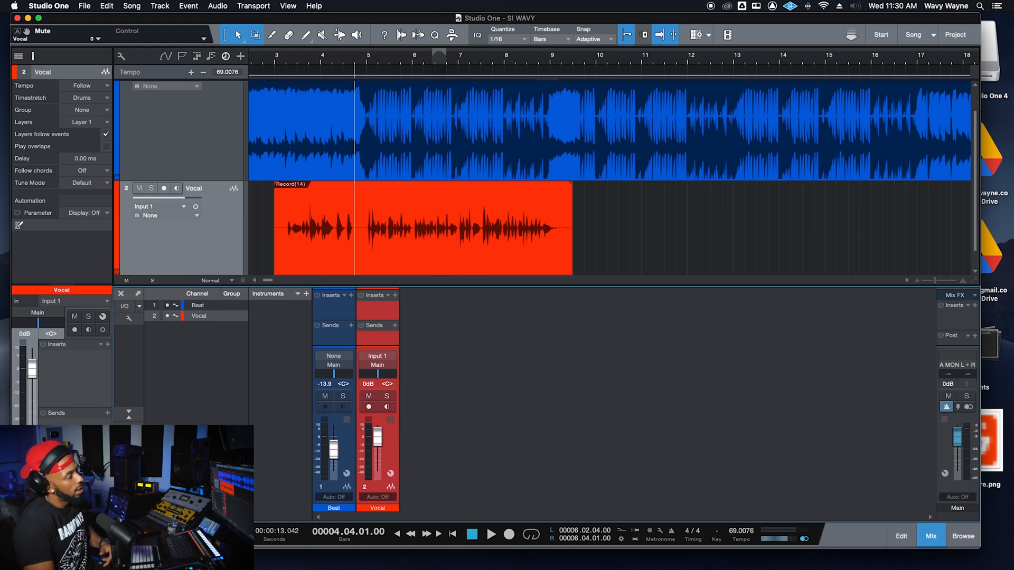
mouse_move(421, 349)
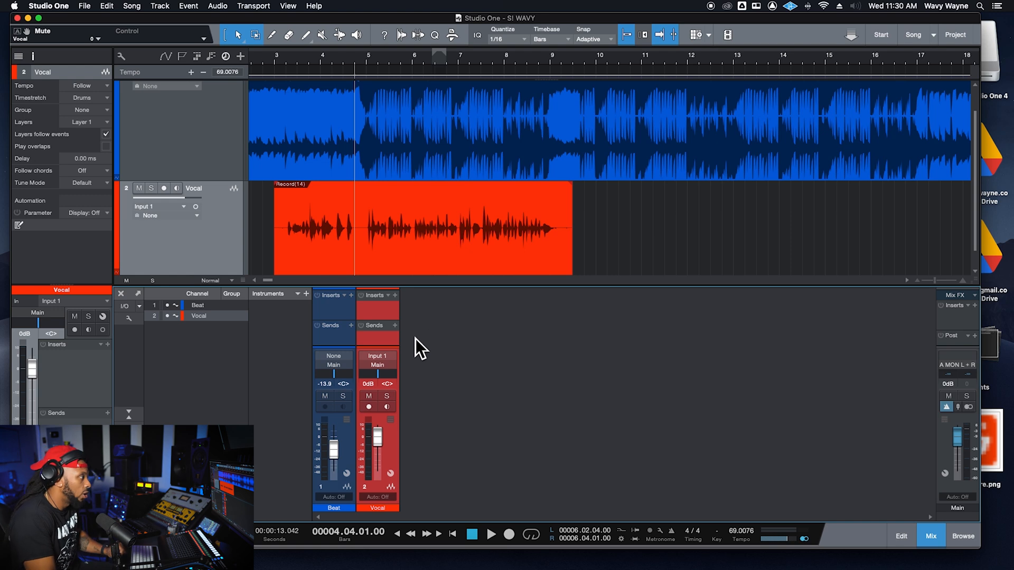
mouse_move(406, 338)
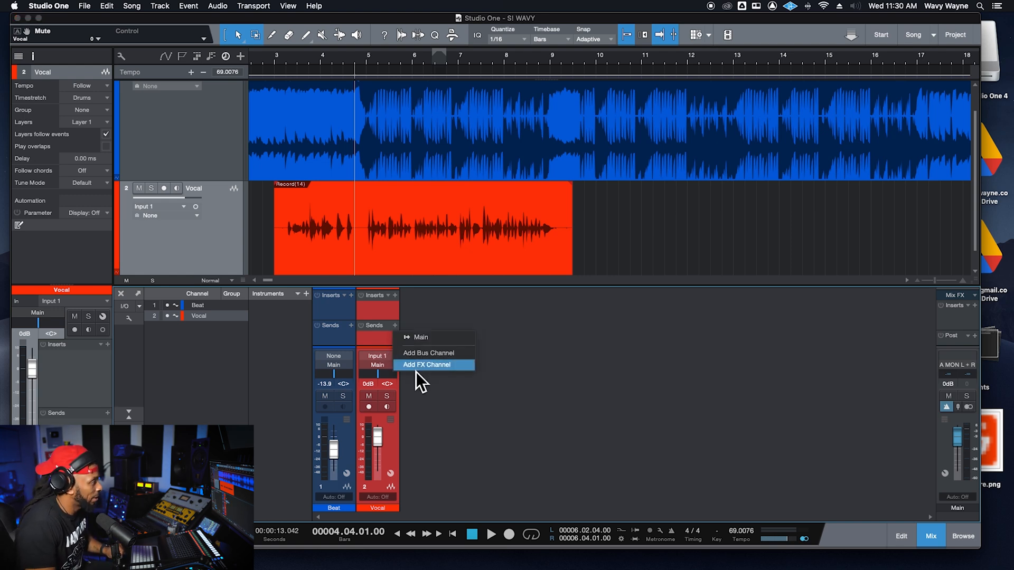
Step: Add an FX channel from Vocal's send, name it REVERB, and search its inserts for reverb
click(427, 365)
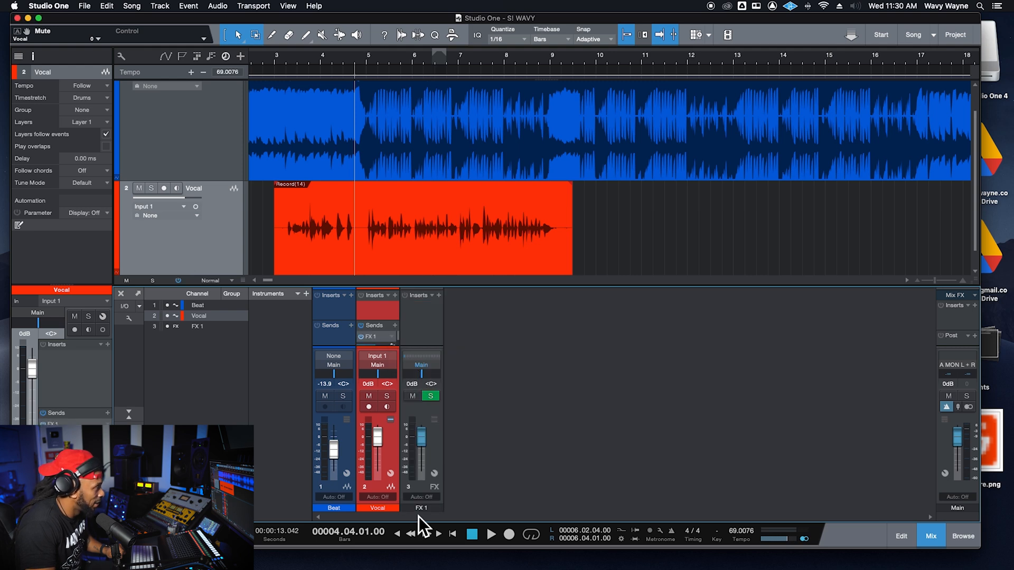
click(421, 508)
text(REVERB)
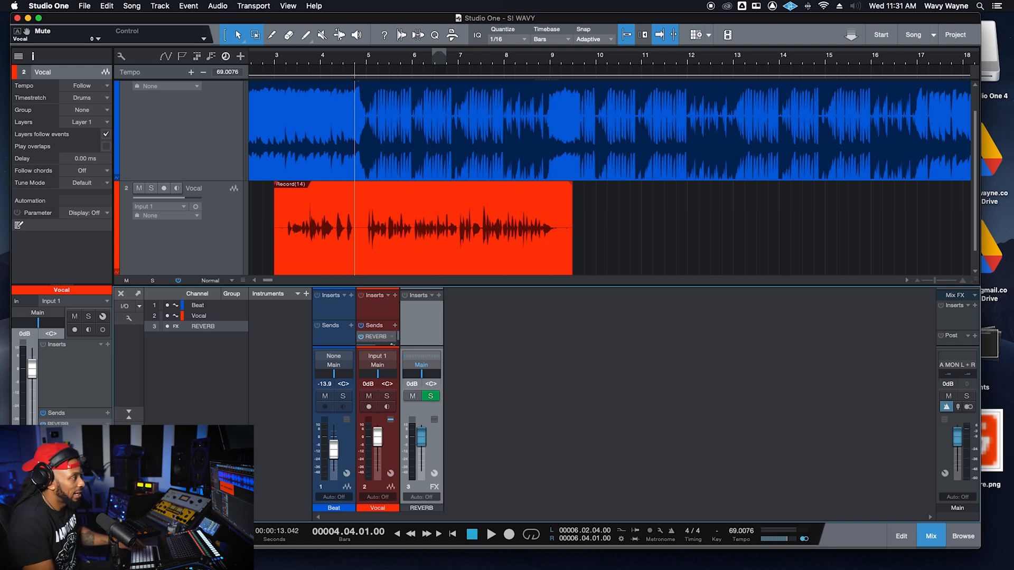
mouse_move(510, 304)
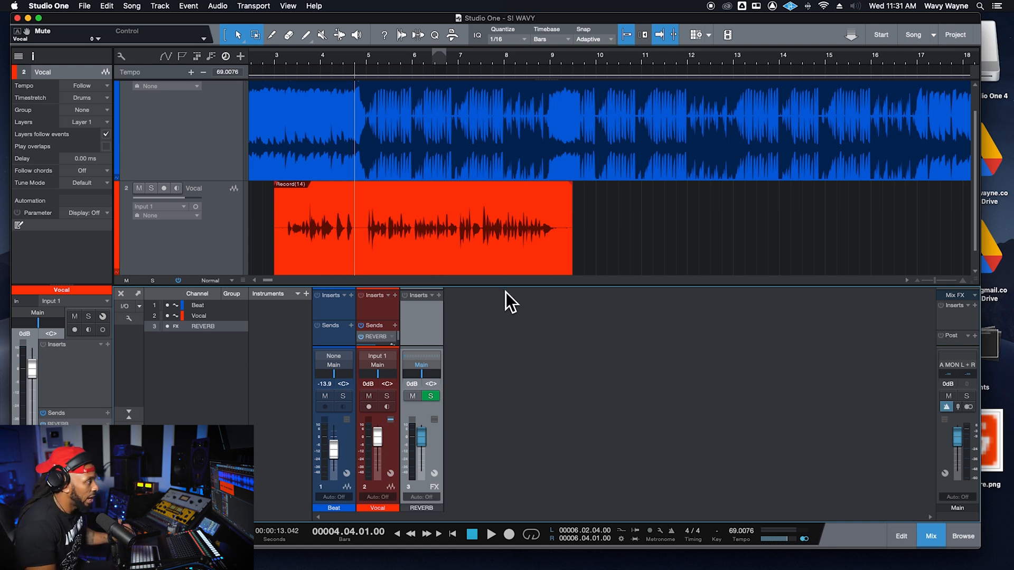
mouse_move(420, 310)
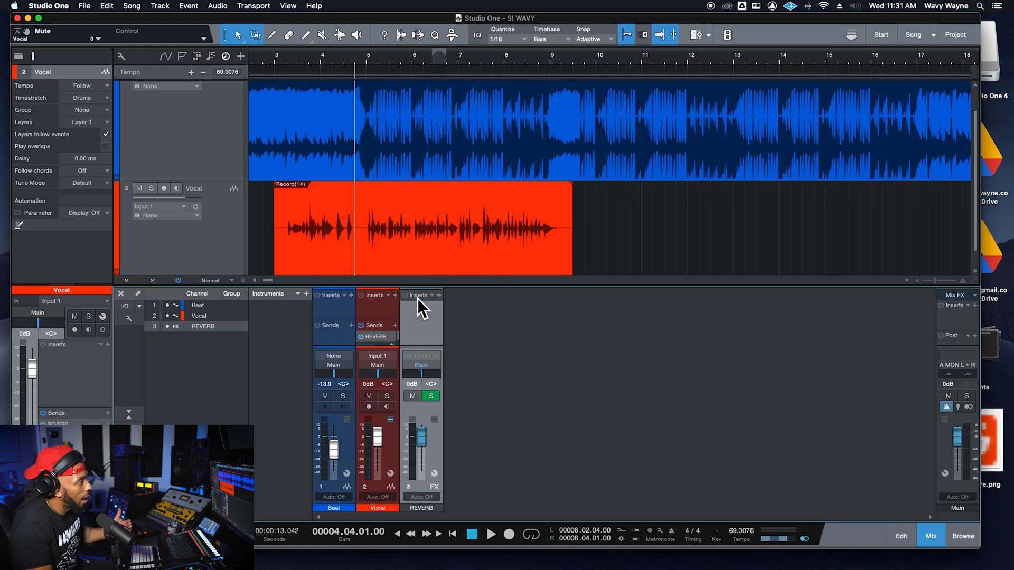
click(429, 295)
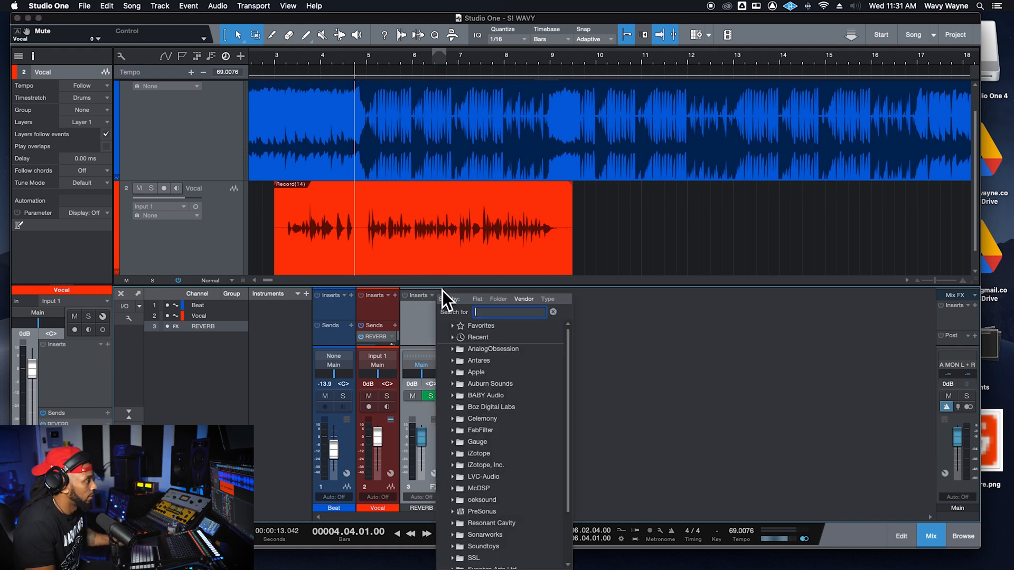
mouse_move(482, 305)
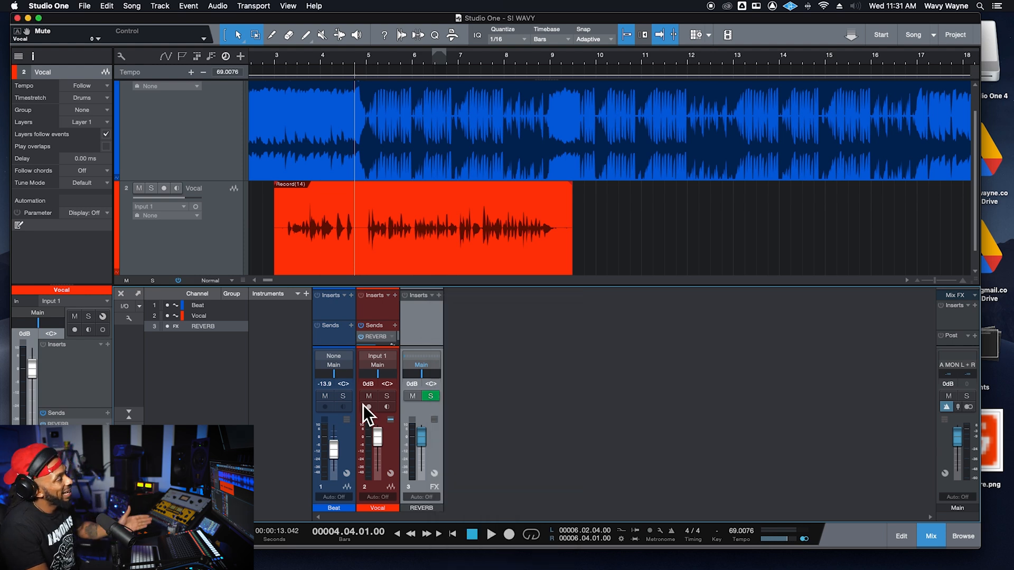
mouse_move(390, 351)
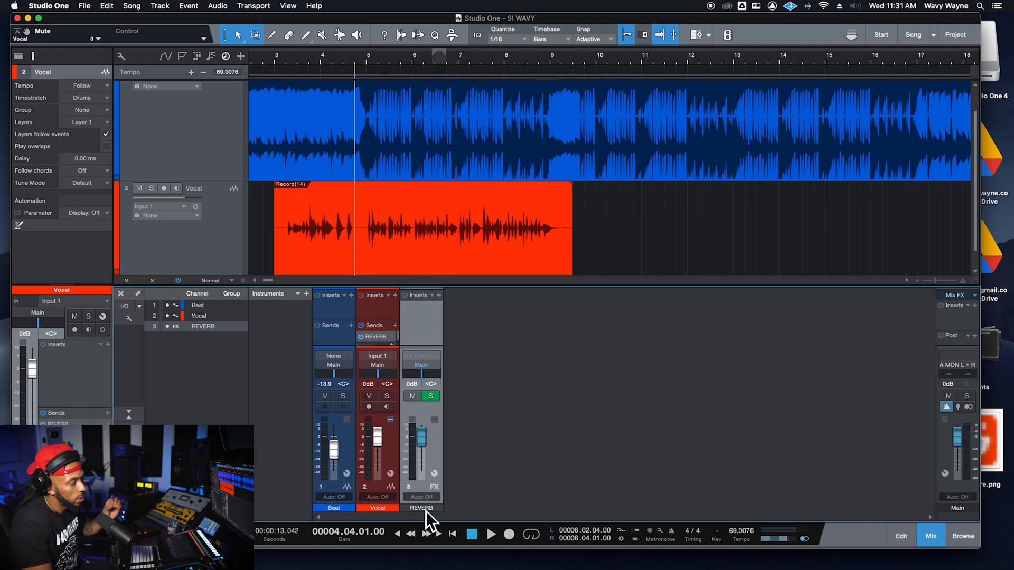
mouse_move(431, 322)
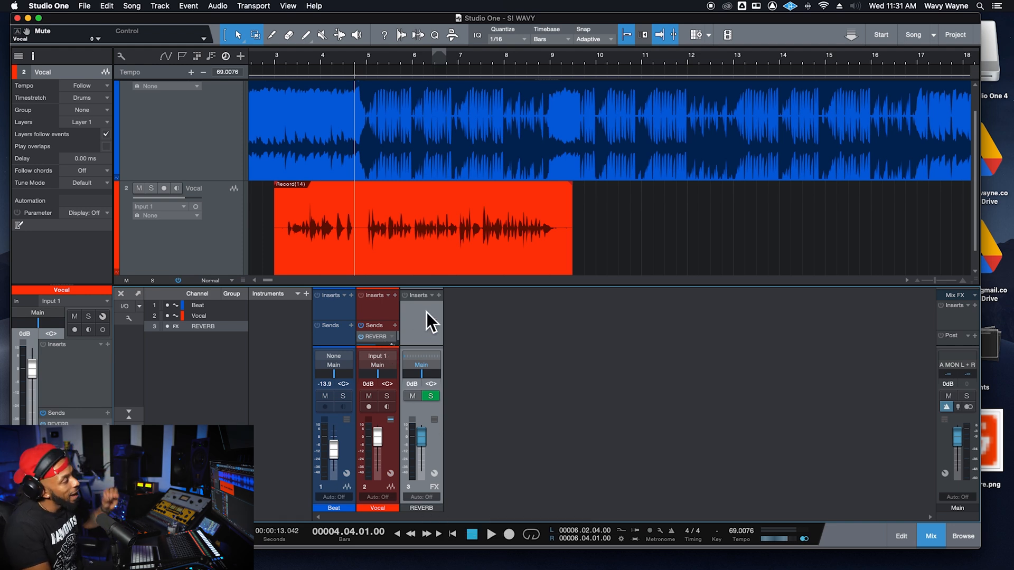
mouse_move(429, 328)
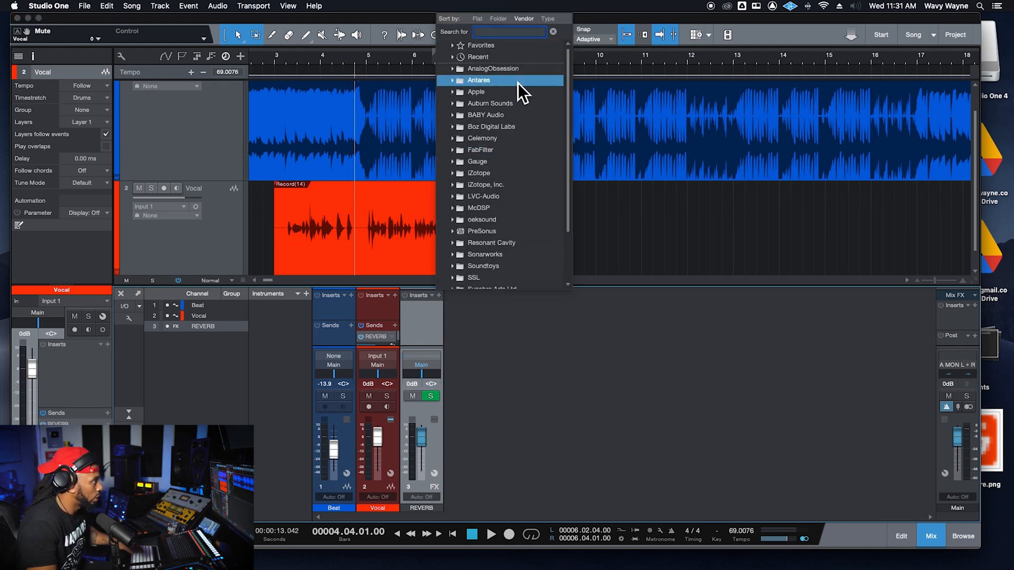
text(reverb)
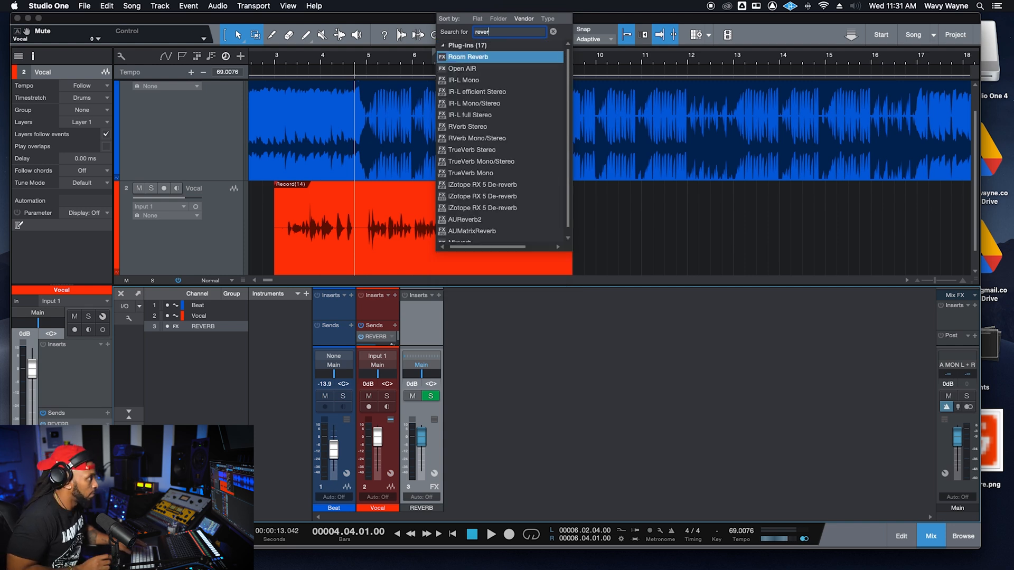
mouse_move(513, 71)
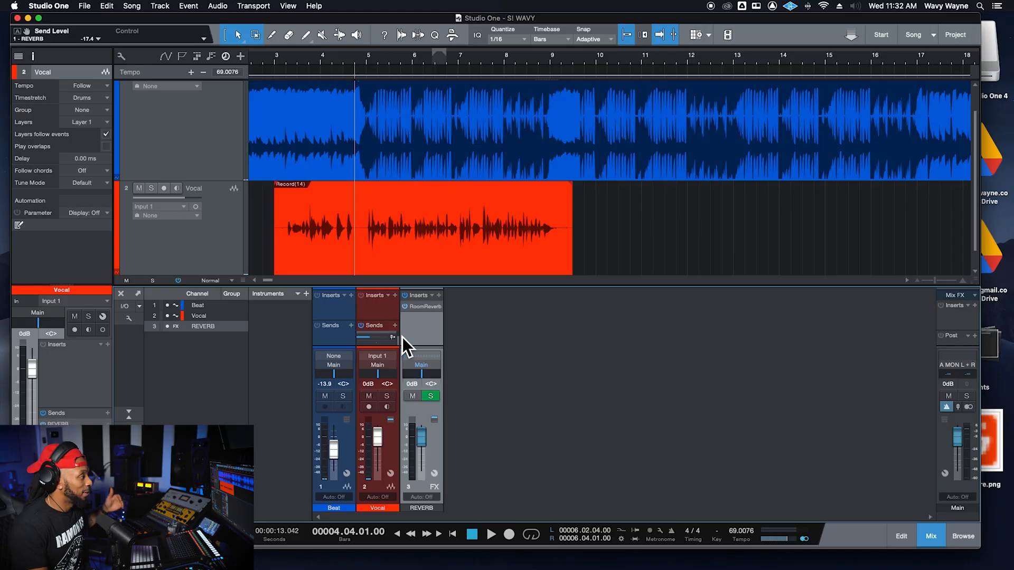
mouse_move(375, 355)
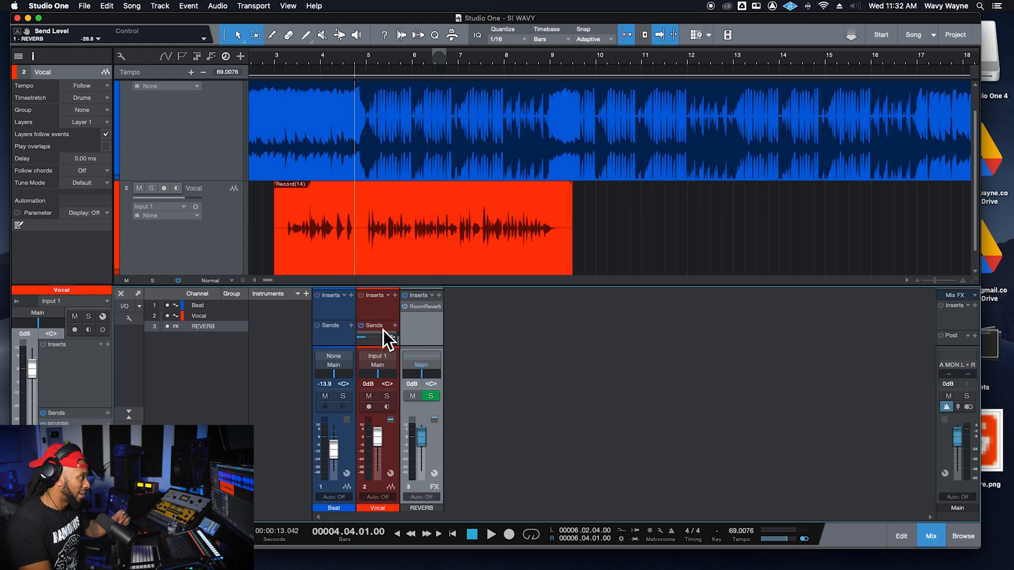
mouse_move(400, 340)
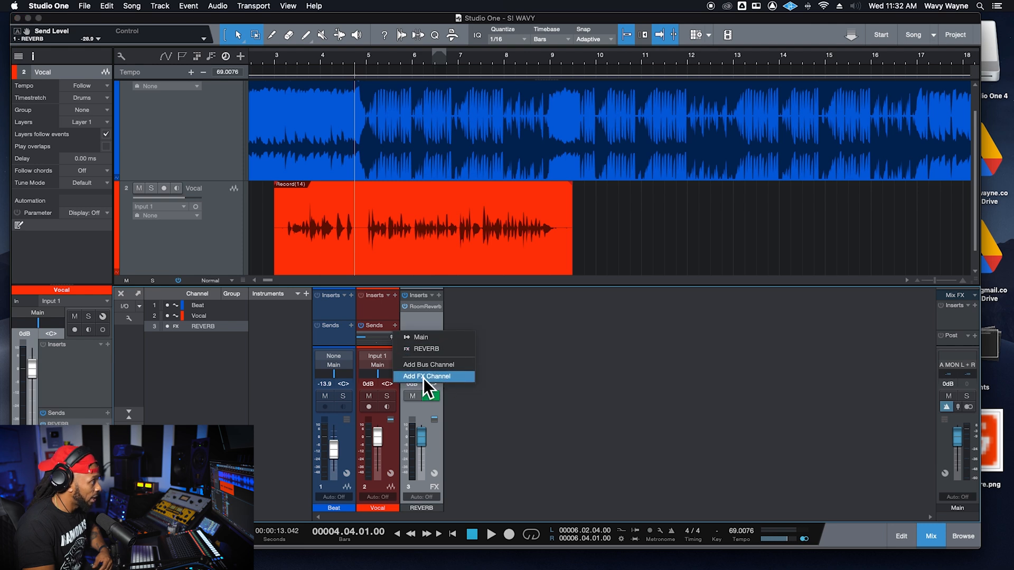
Step: Add another FX channel and rename it Delay
click(426, 376)
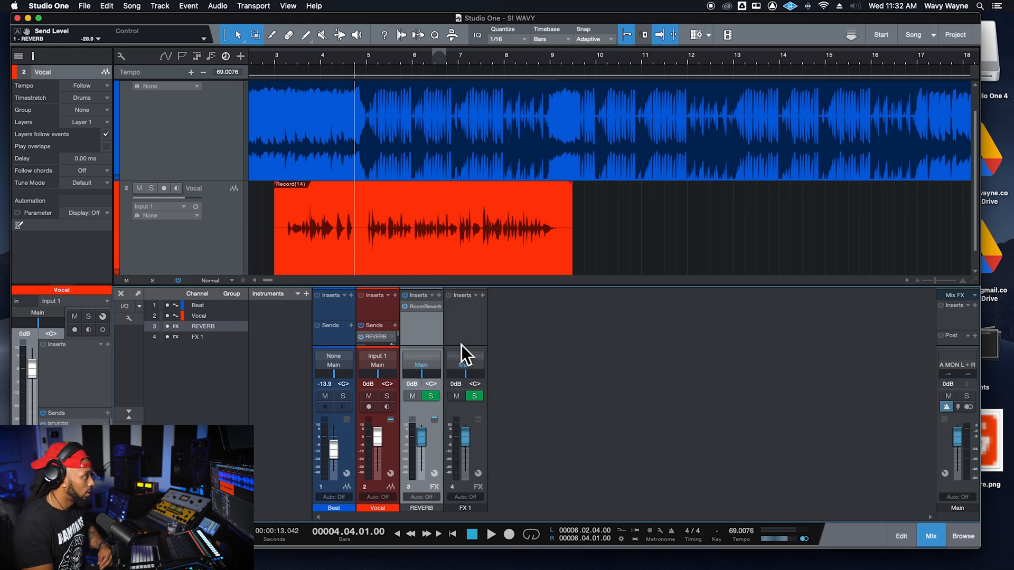
click(465, 508)
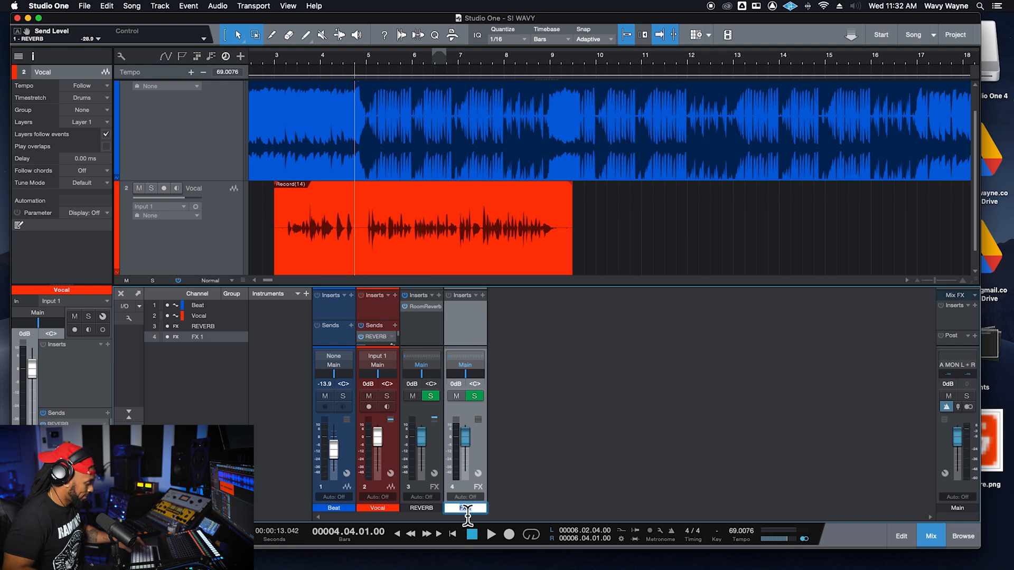
double_click(464, 508)
text(Delay)
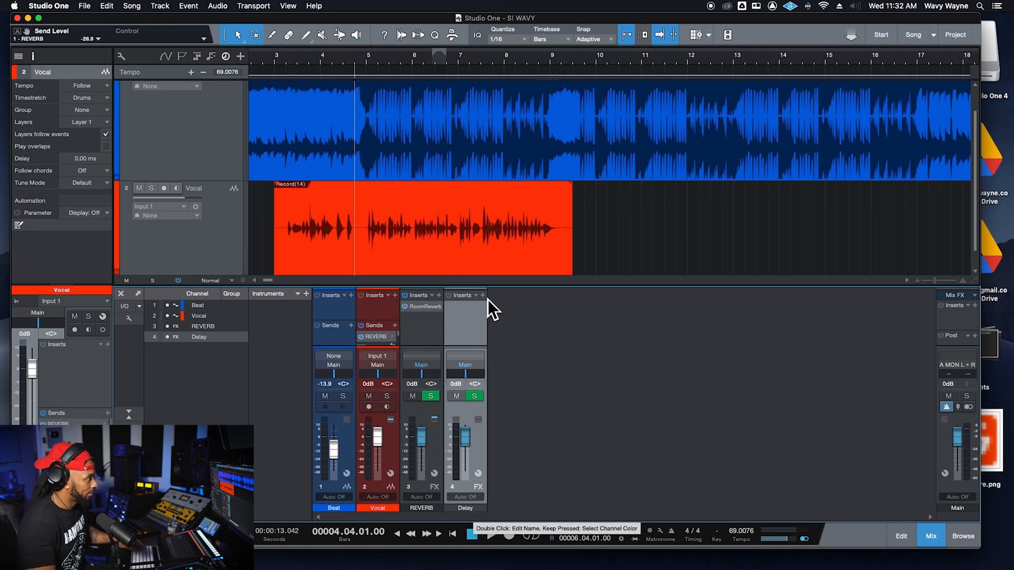
Step: Search the Delay channel's insert browser for 'de'
click(481, 296)
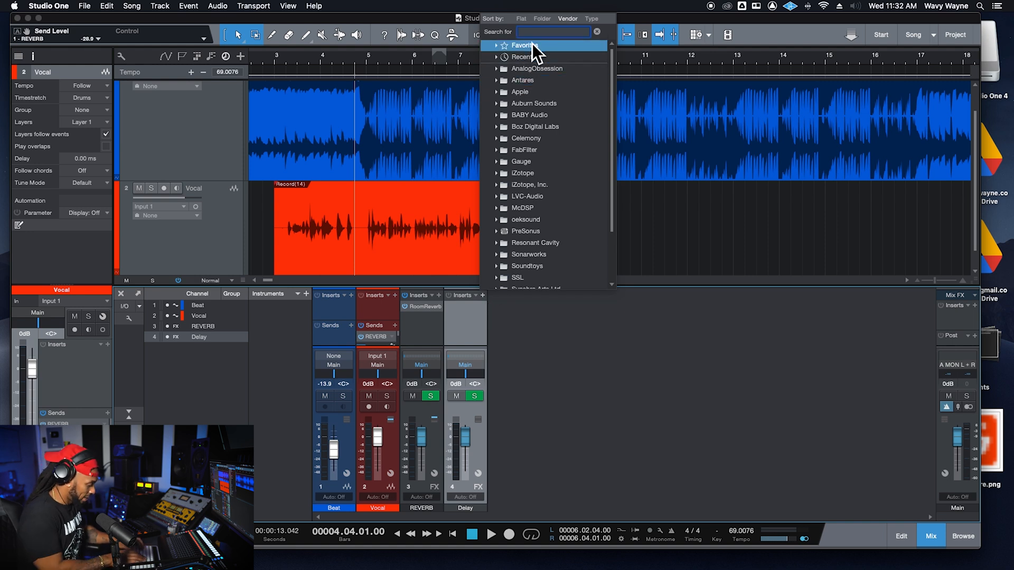
text(h)
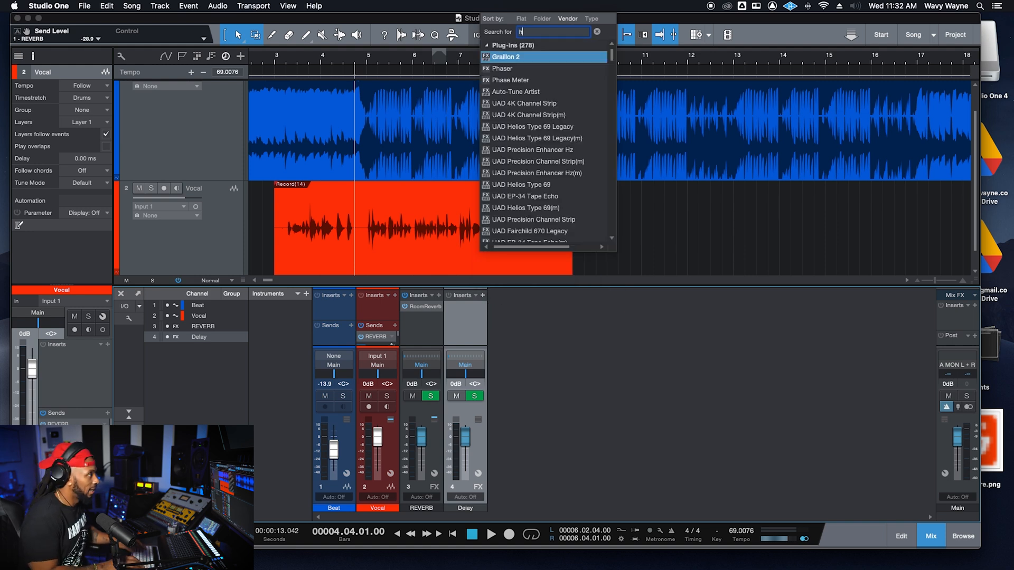
text(de)
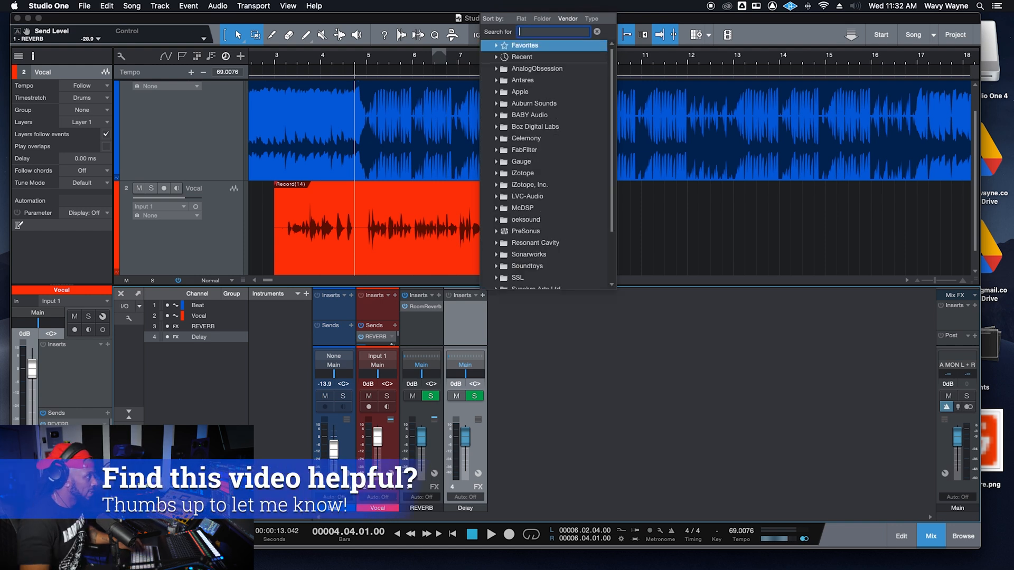
text(de)
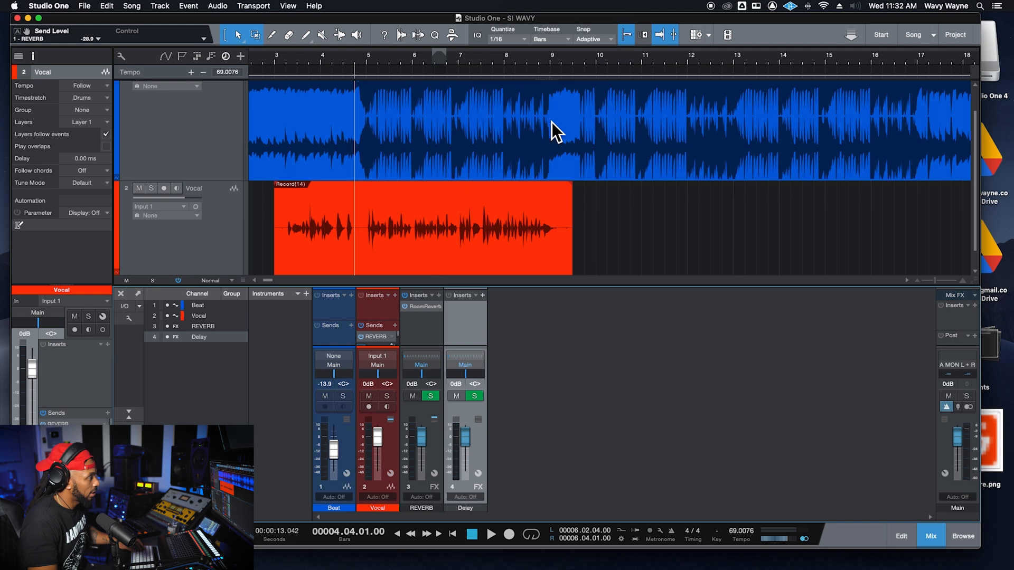
Step: Insert H-Delay Stereo on the Delay channel with a 1/4 note delay time
double_click(465, 295)
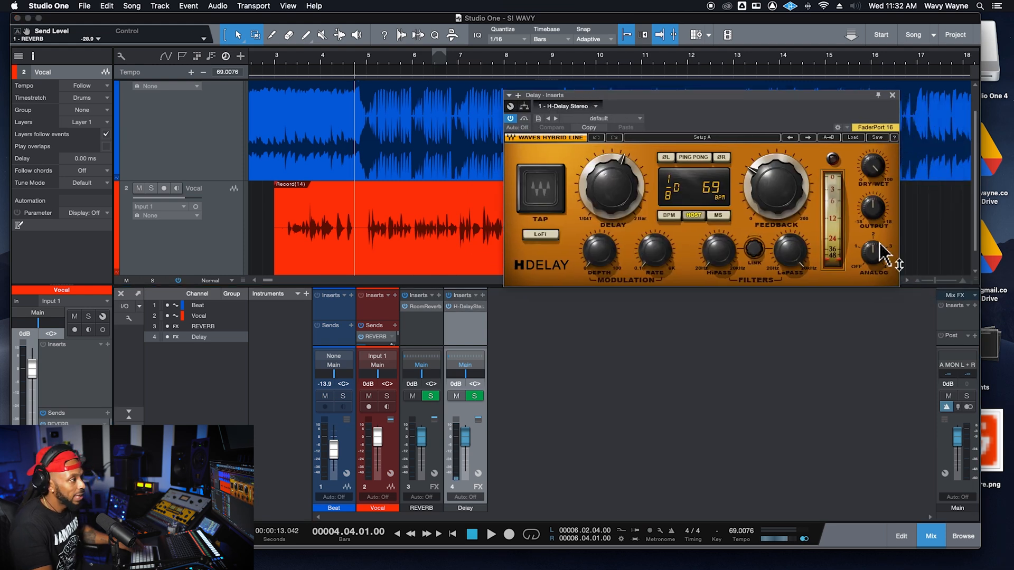
click(872, 252)
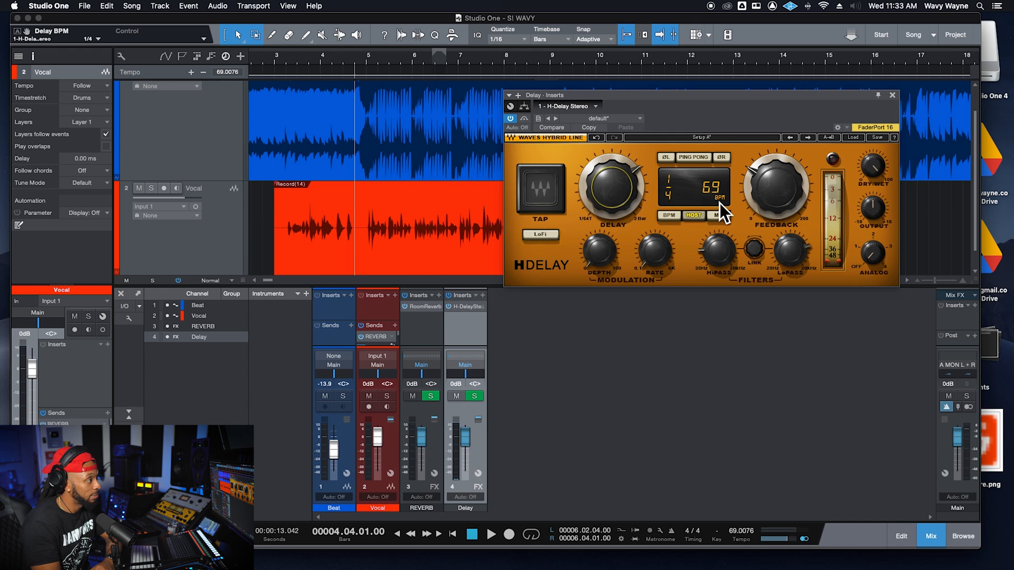
mouse_move(779, 553)
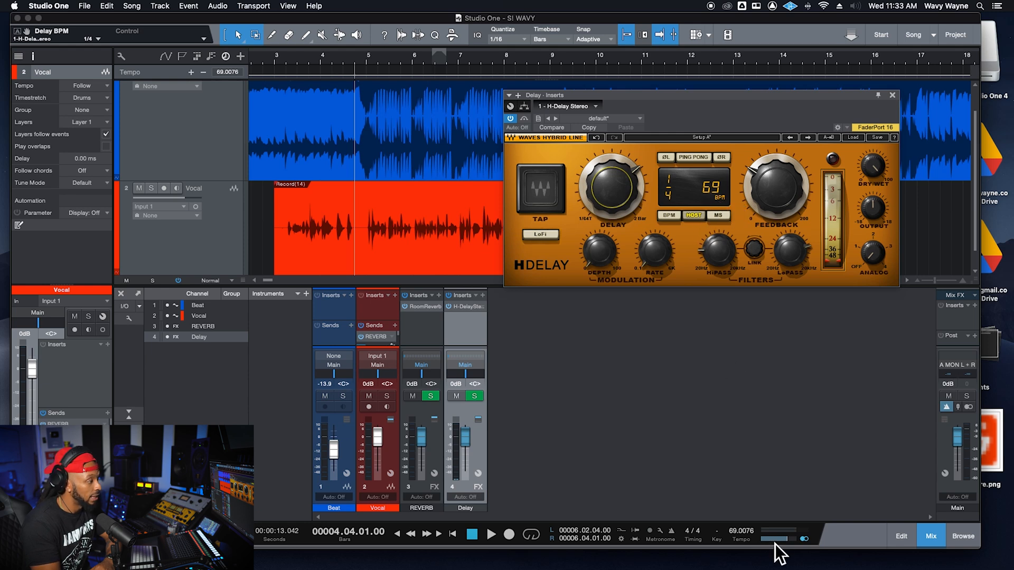
mouse_move(723, 201)
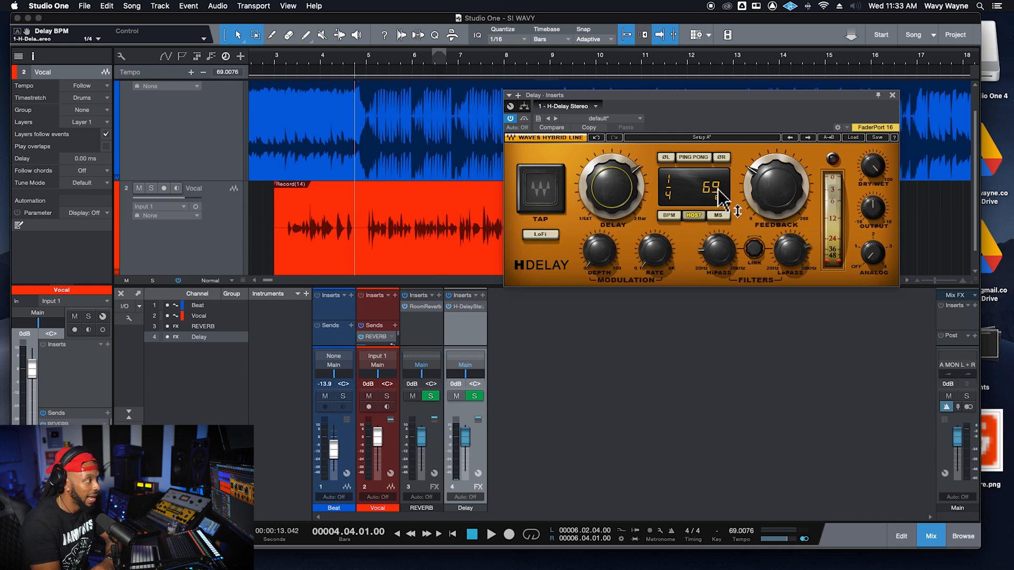
mouse_move(637, 201)
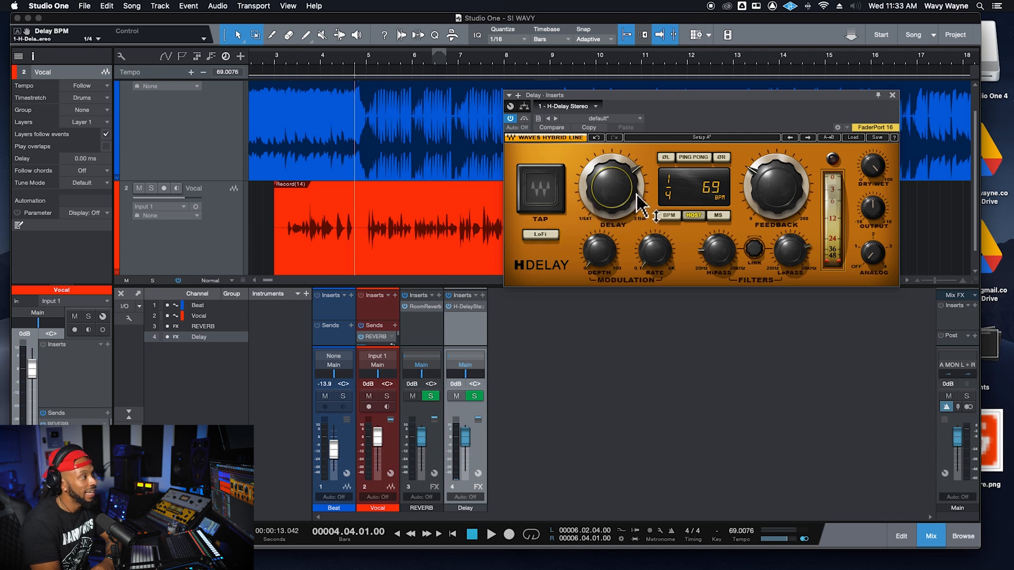
mouse_move(669, 210)
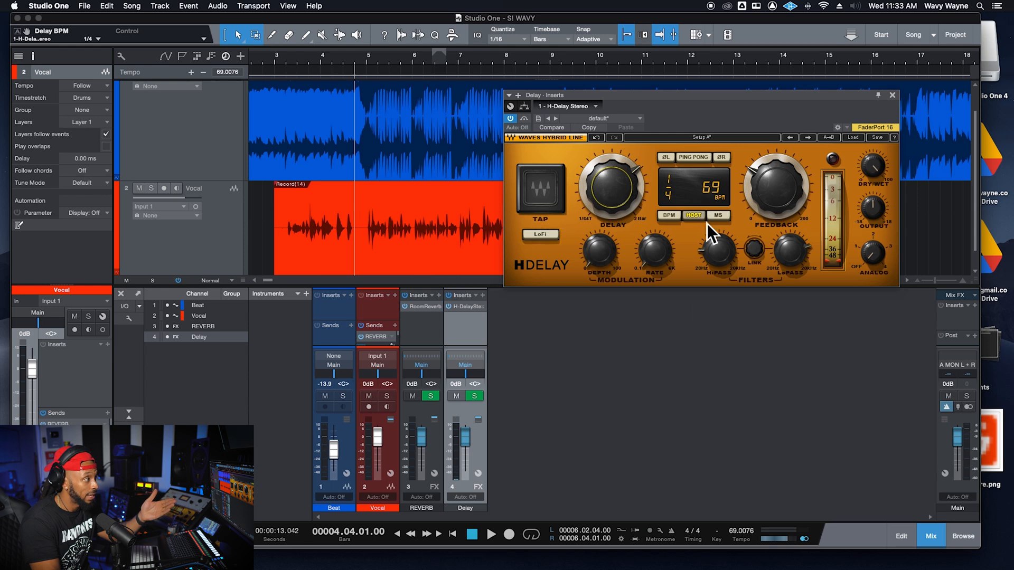
mouse_move(714, 223)
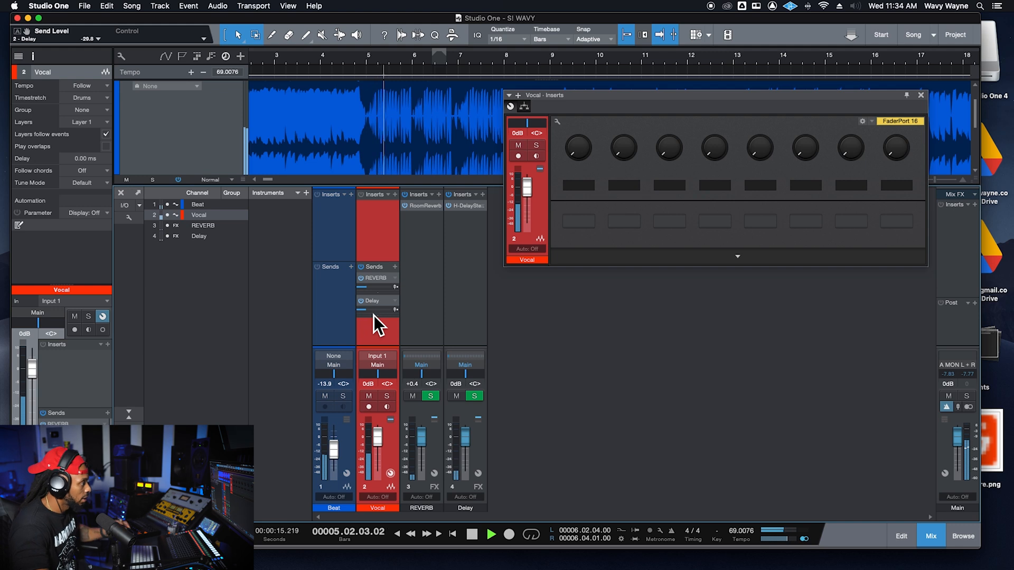
Step: Raise Vocal's Delay send, enable H-Delay PING PONG with lower feedback, and stop playback
drag(366, 315, 371, 312)
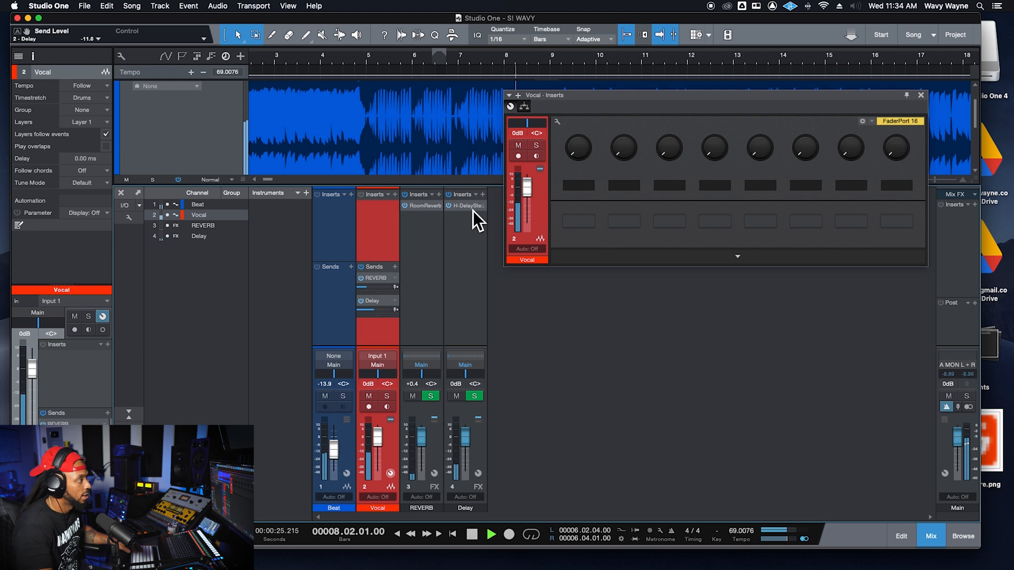
double_click(465, 205)
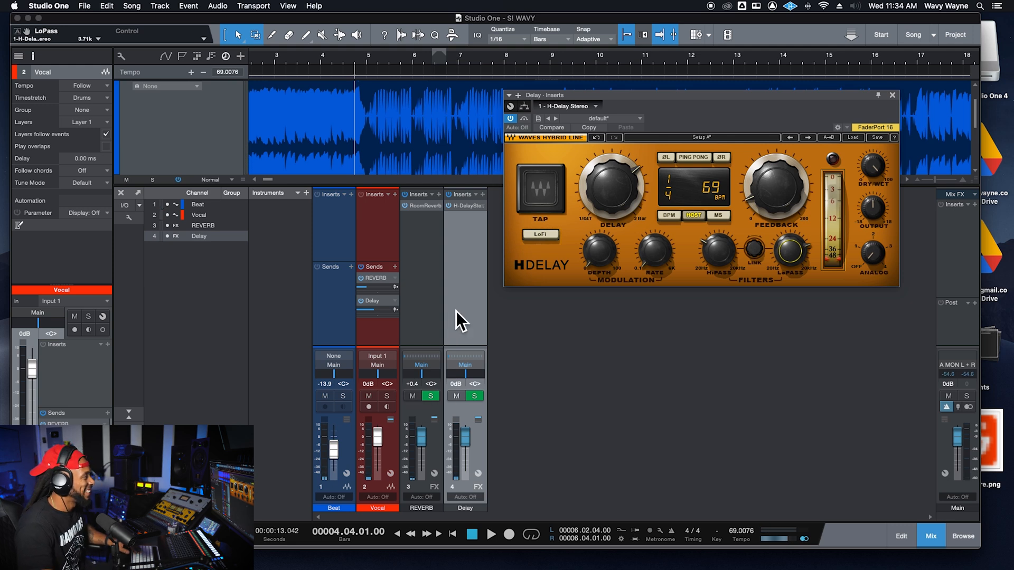
click(490, 534)
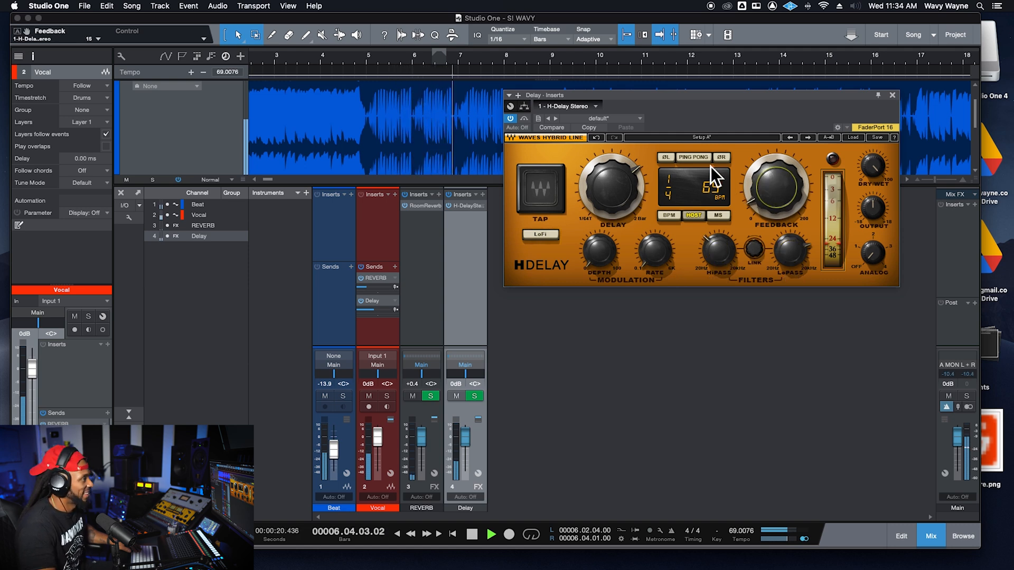
click(692, 156)
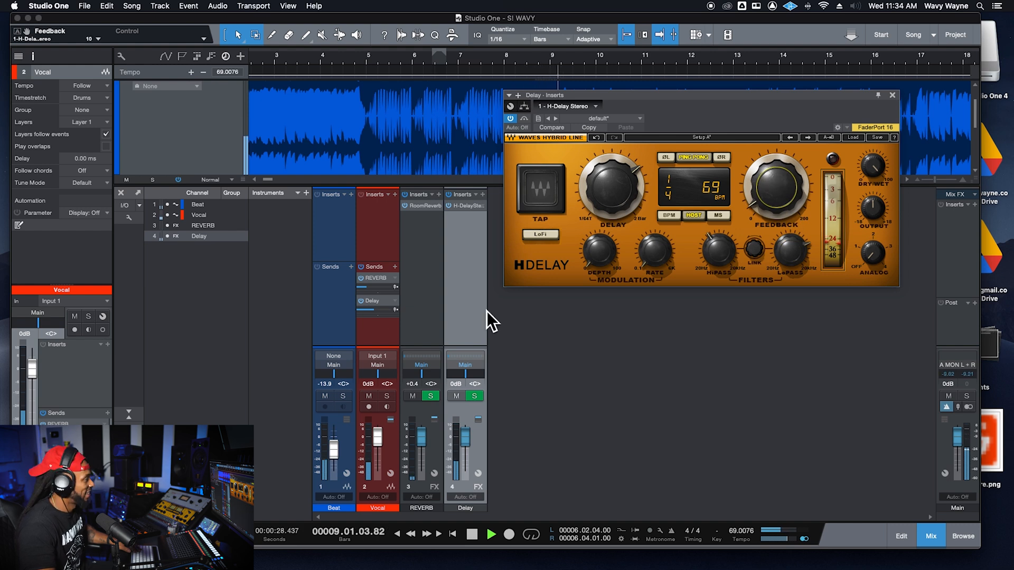
mouse_move(497, 259)
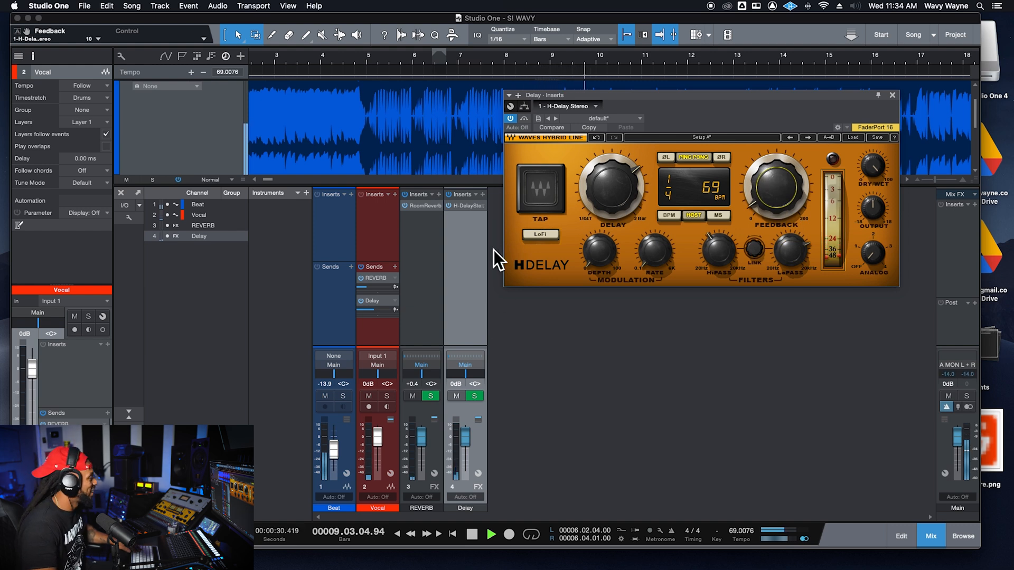
click(472, 535)
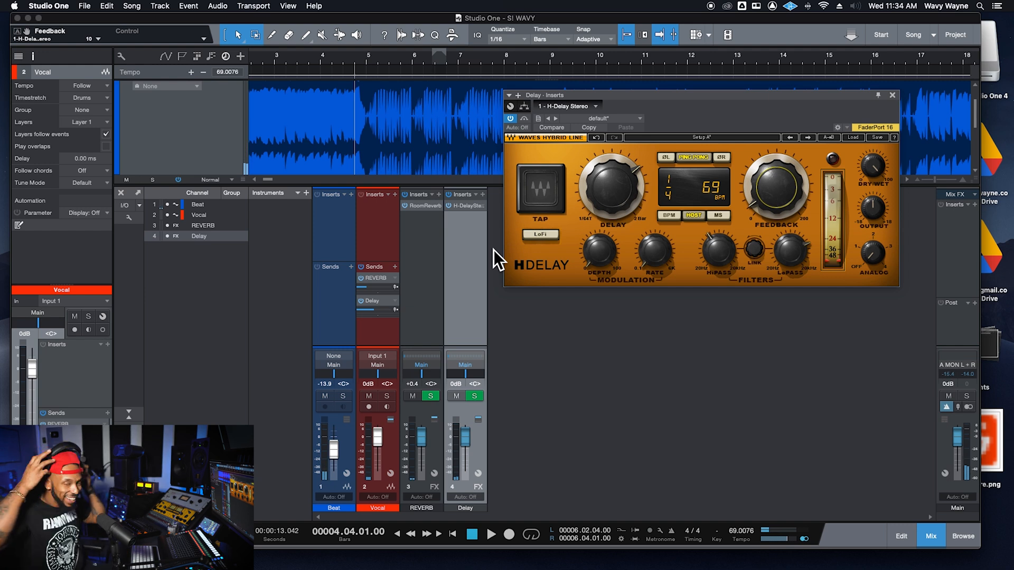